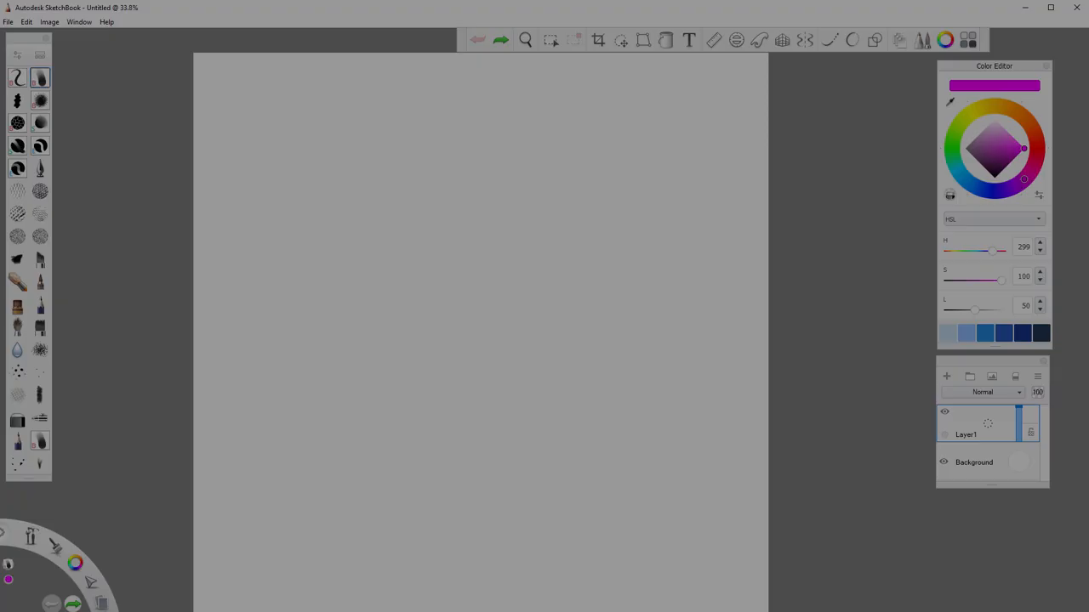
Step: Desaturate the magenta paint colour to a muted grey-purple, saturation about 21, hue 299
left_click(976, 151)
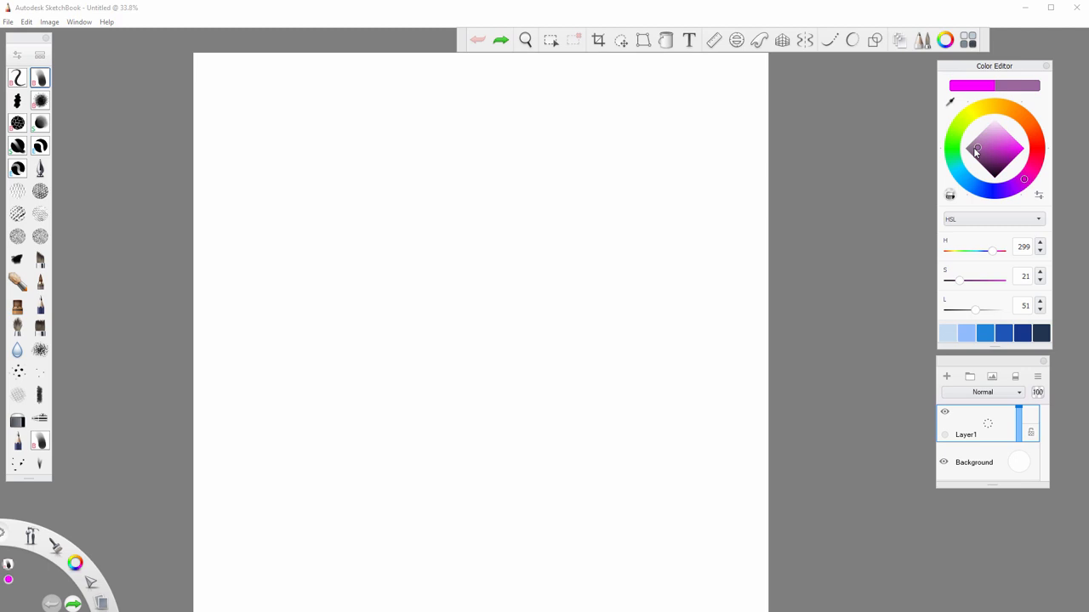
left_click_drag(960, 280, 1002, 281)
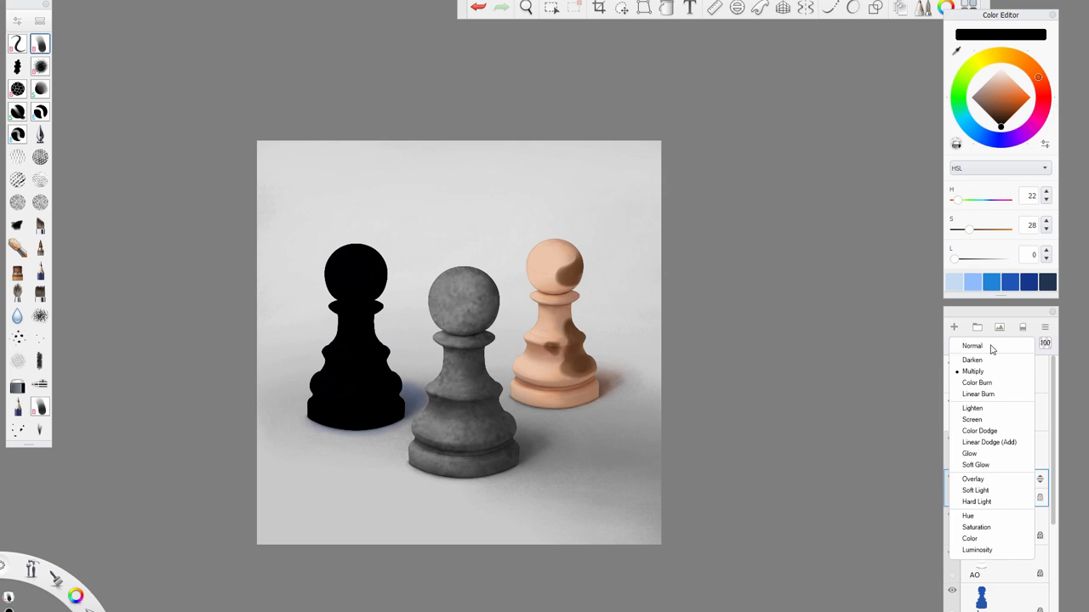
Step: Change the left pawn layer's blend mode from Multiply to Normal
left_click(972, 419)
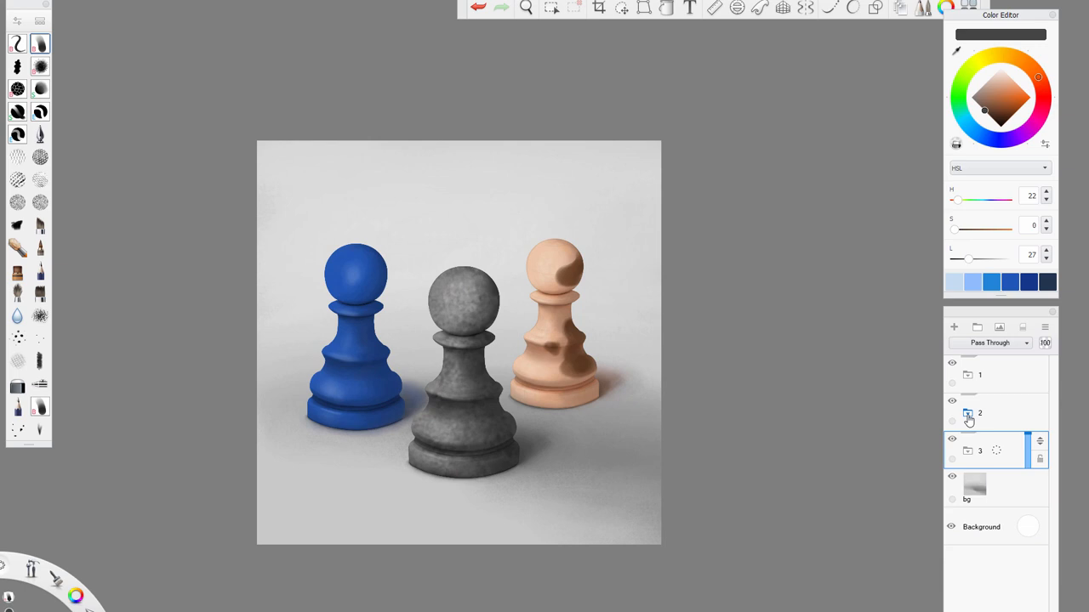
Step: Expand group 3 and set the new highlight layer's blend mode to Glow
left_click(989, 343)
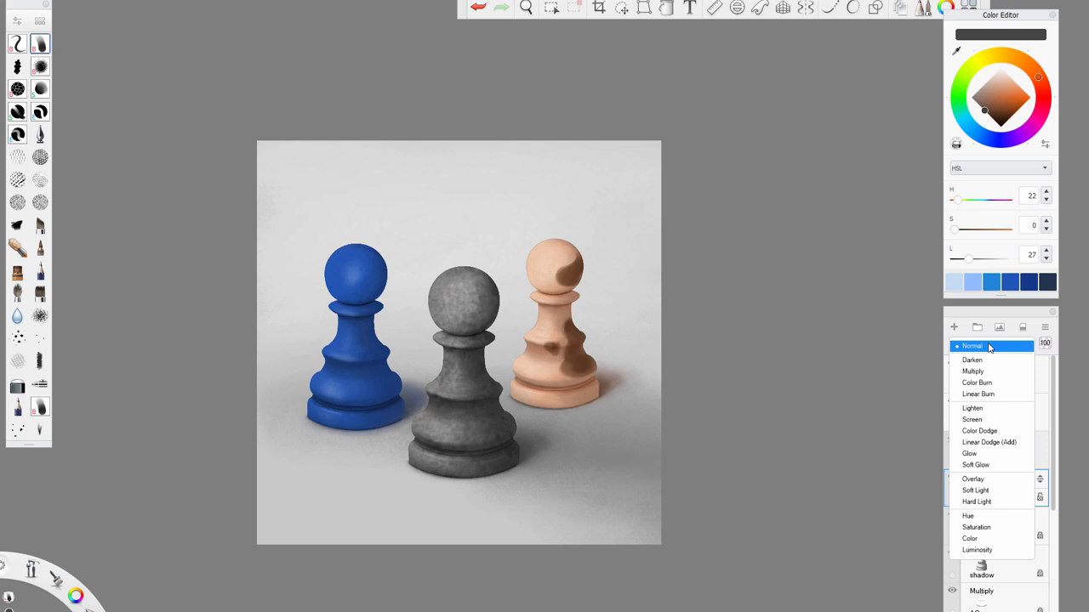
left_click(969, 454)
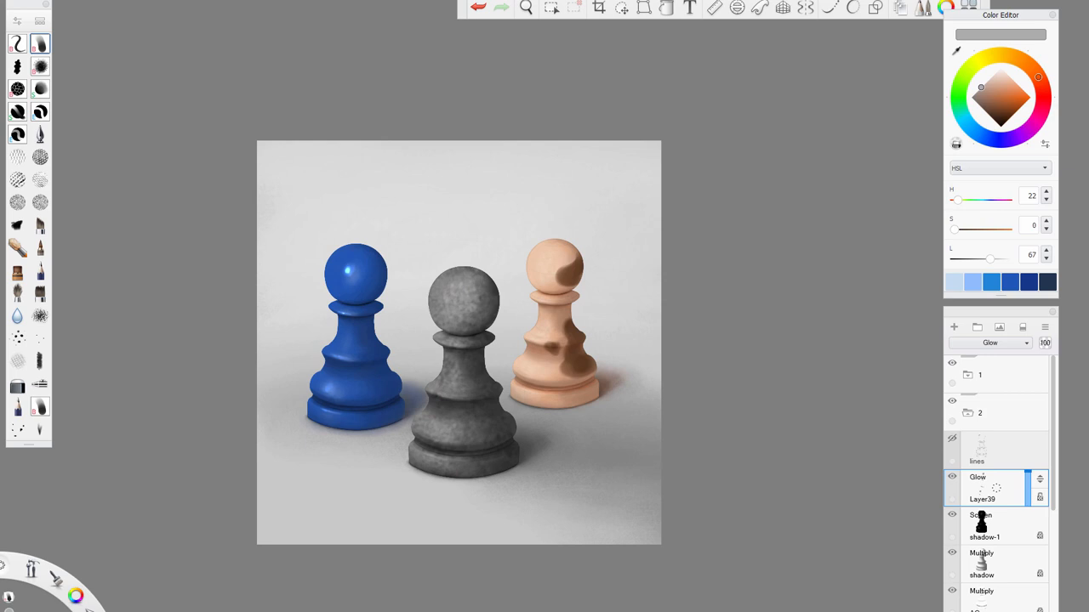